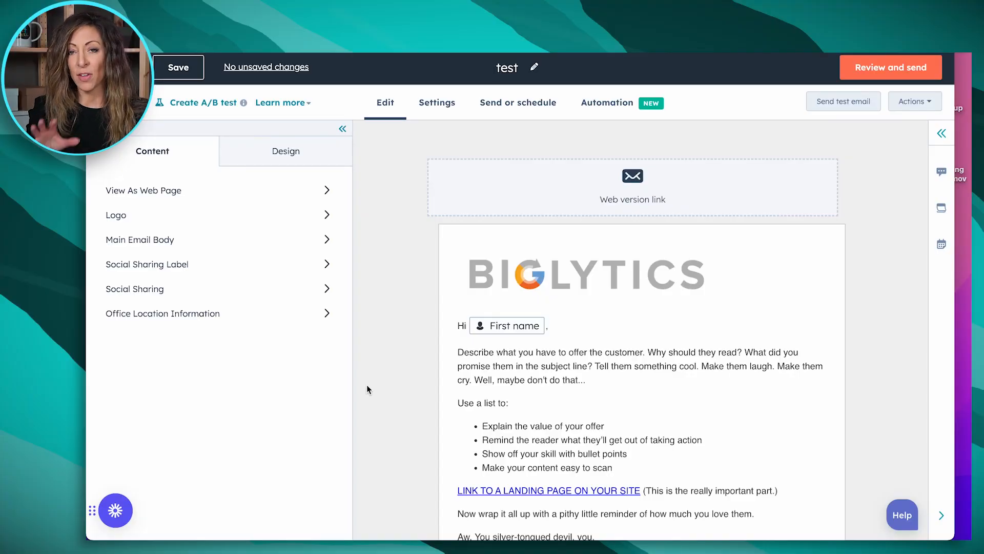
pyautogui.moveTo(455, 160)
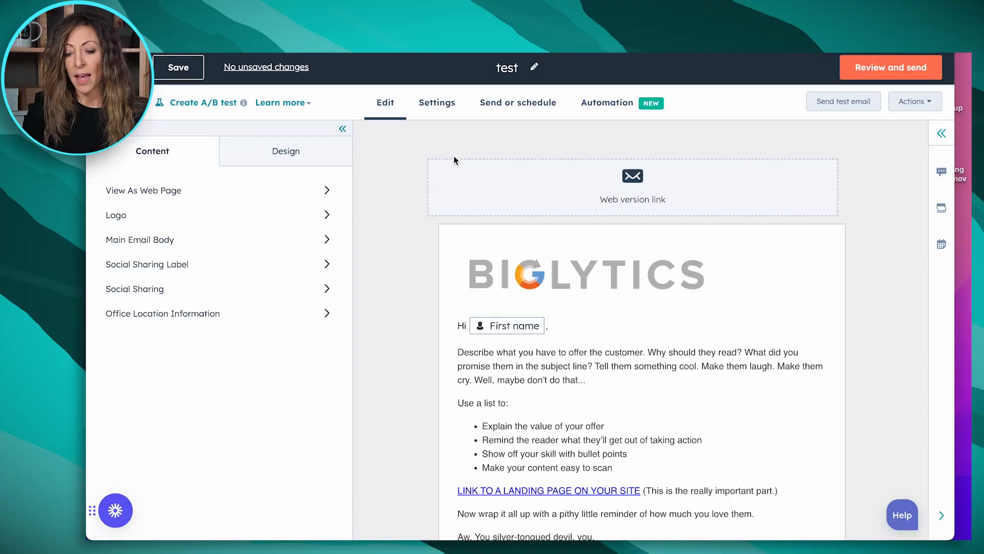
# View the test email's Settings page where the subscription type is chosen
pyautogui.click(437, 102)
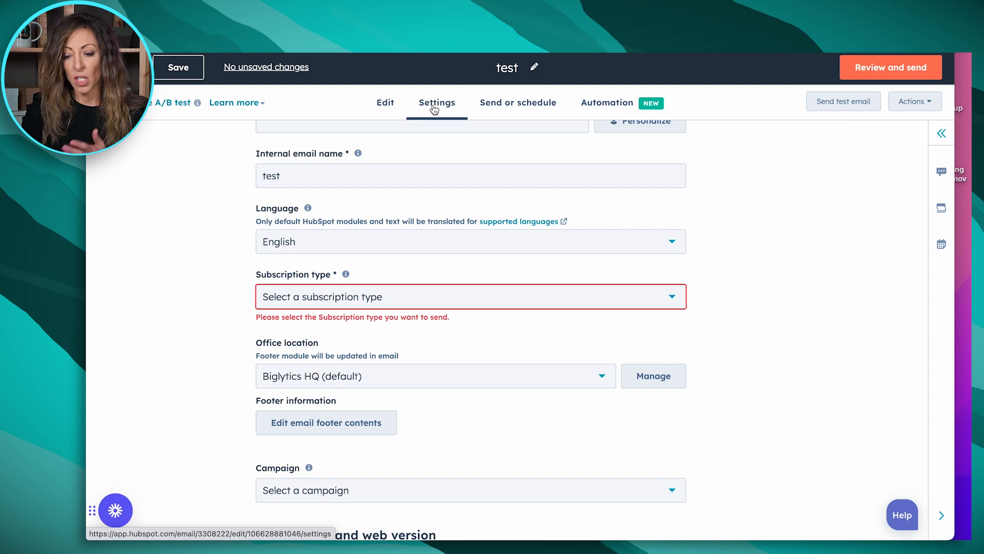
pyautogui.moveTo(421, 297)
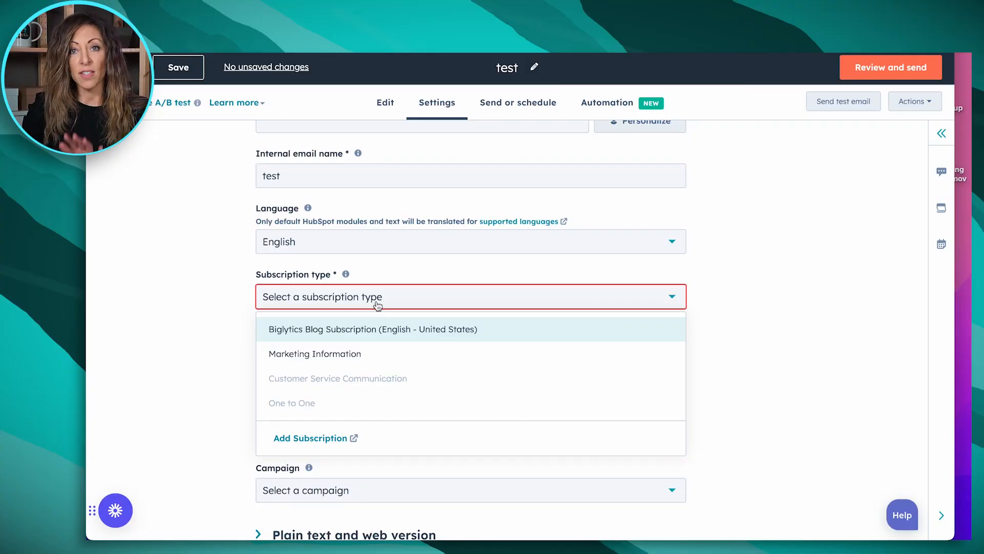
pyautogui.moveTo(304, 111)
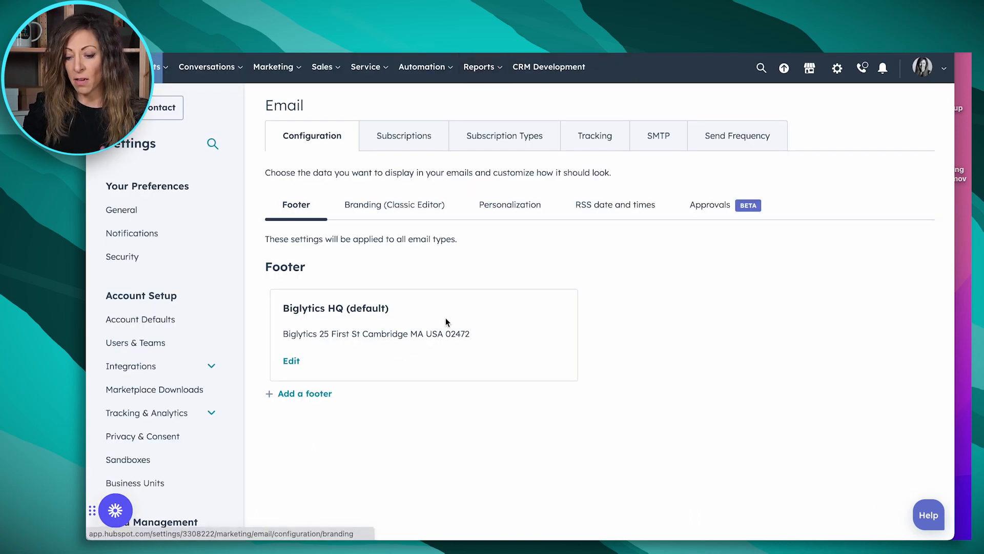
# Show the Subscriptions section with the default preference and confirmation pages
pyautogui.scroll(-3)
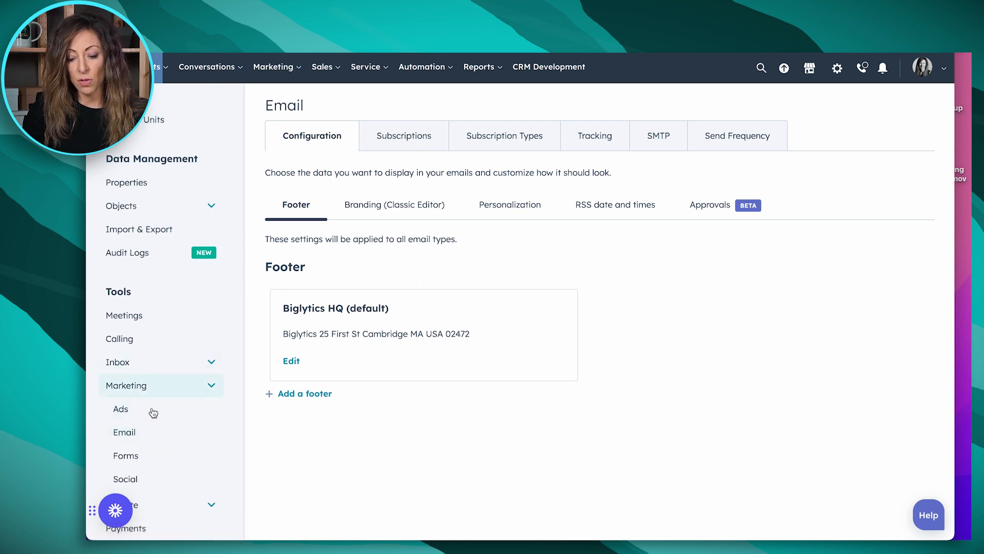
pyautogui.moveTo(304, 287)
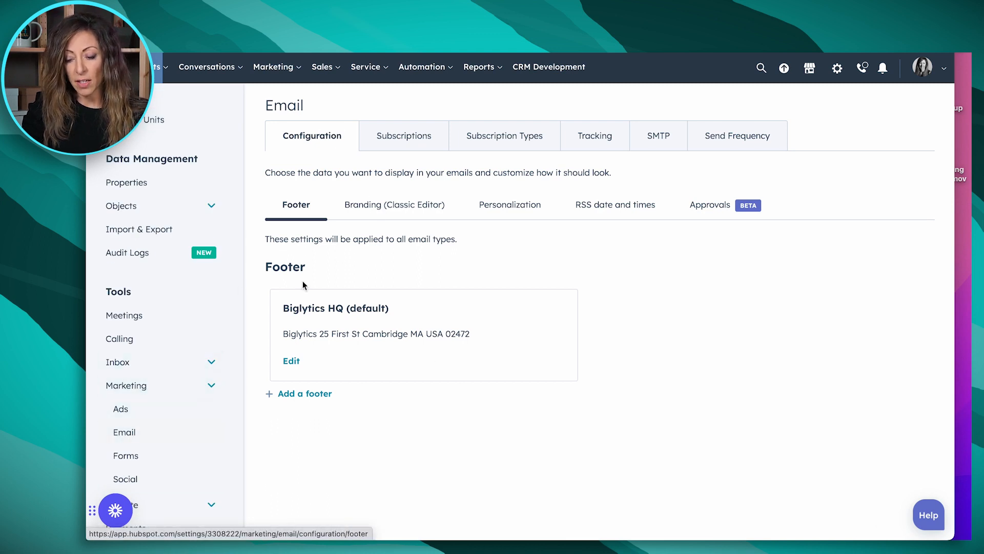
pyautogui.click(404, 136)
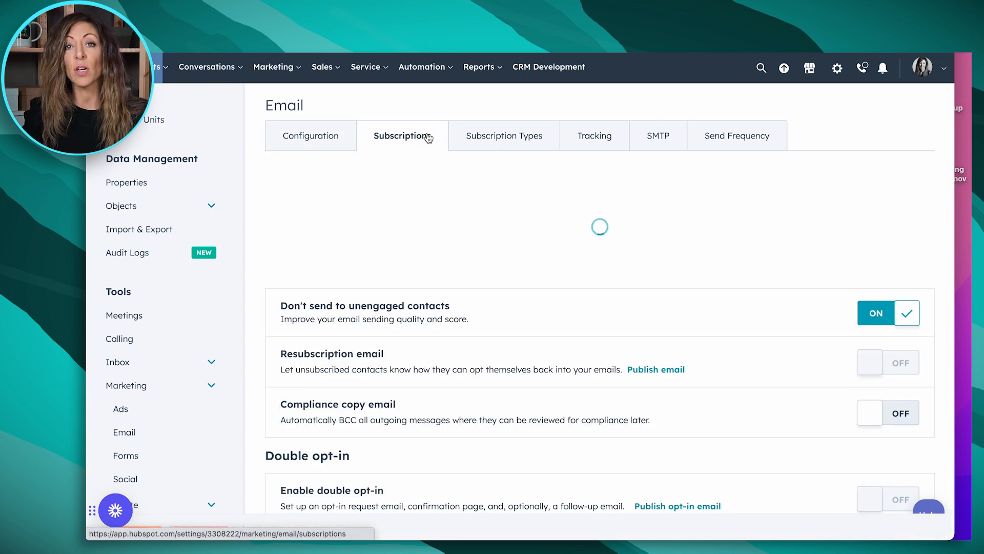
pyautogui.click(402, 136)
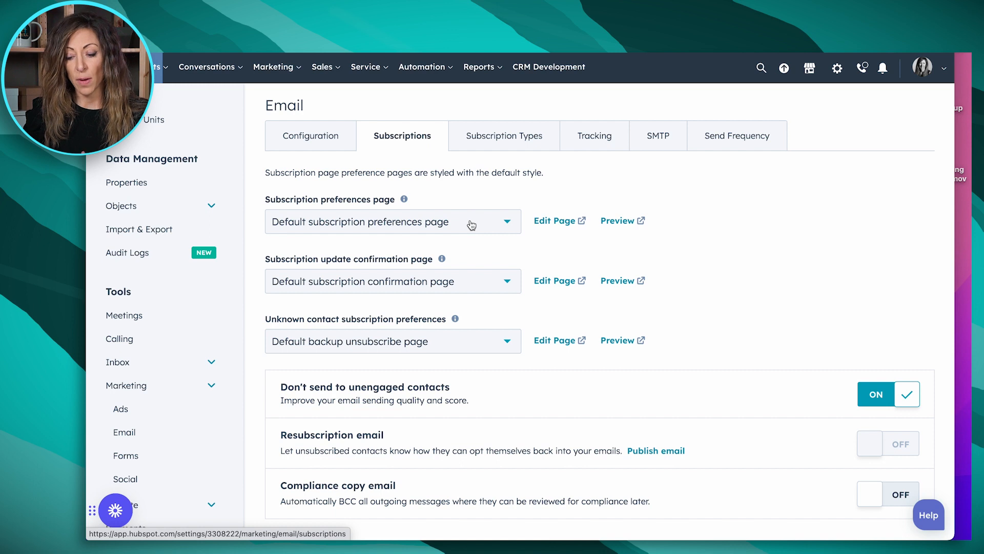
pyautogui.moveTo(242, 305)
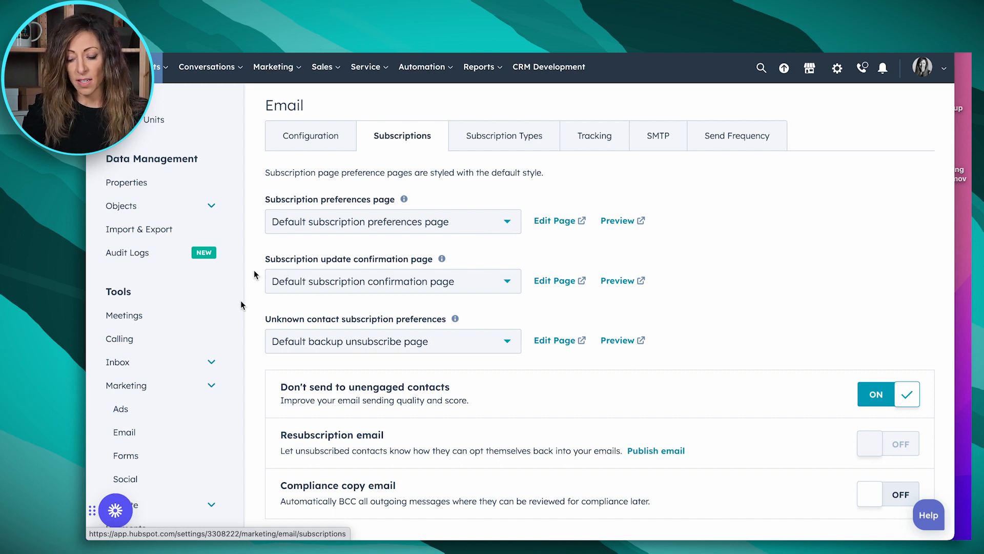
# Show the Subscription Types list with its four active types
pyautogui.click(504, 135)
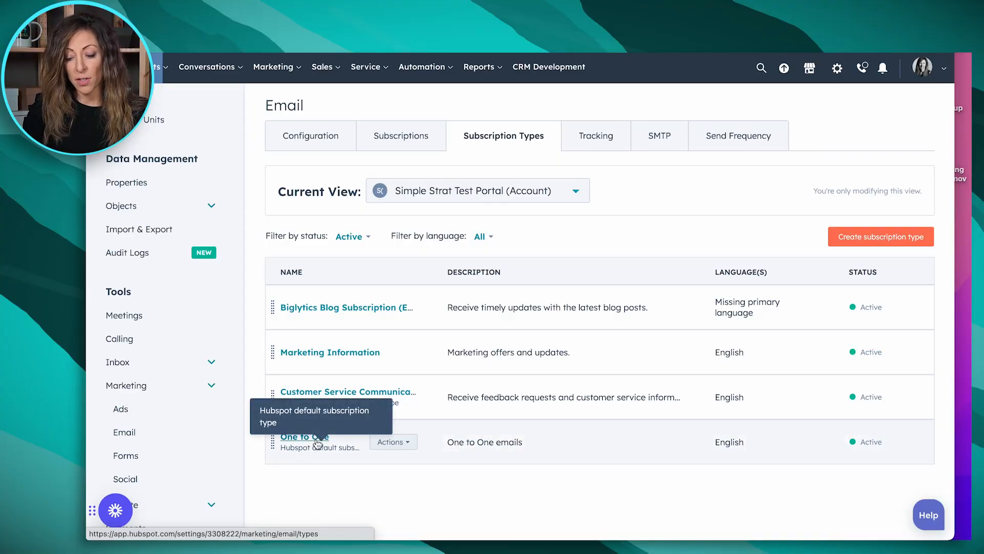
pyautogui.moveTo(525, 433)
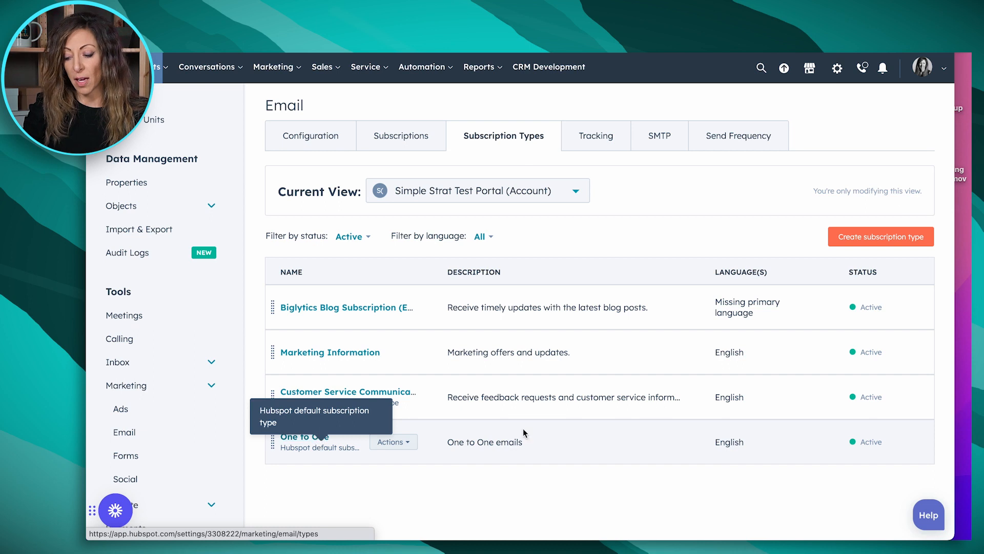
pyautogui.moveTo(320, 352)
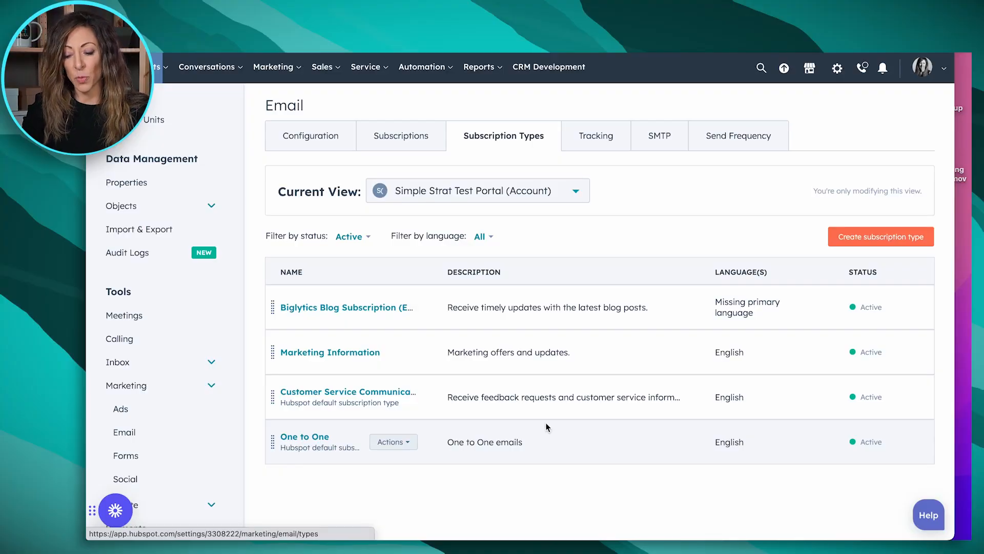
pyautogui.moveTo(410, 322)
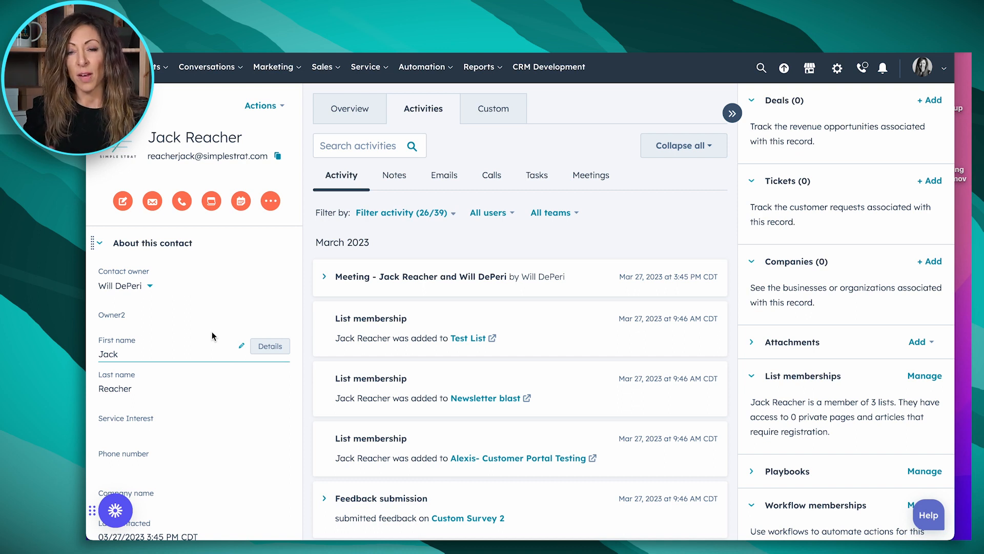
# Reveal the Subscribe option on the blog subscription row of Jack Reacher's status
pyautogui.scroll(-3)
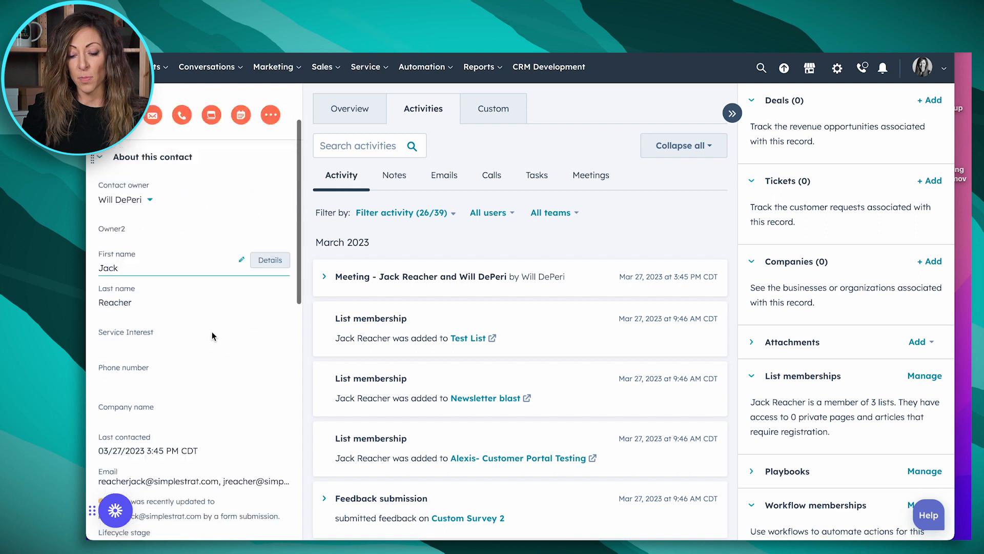
pyautogui.scroll(-3)
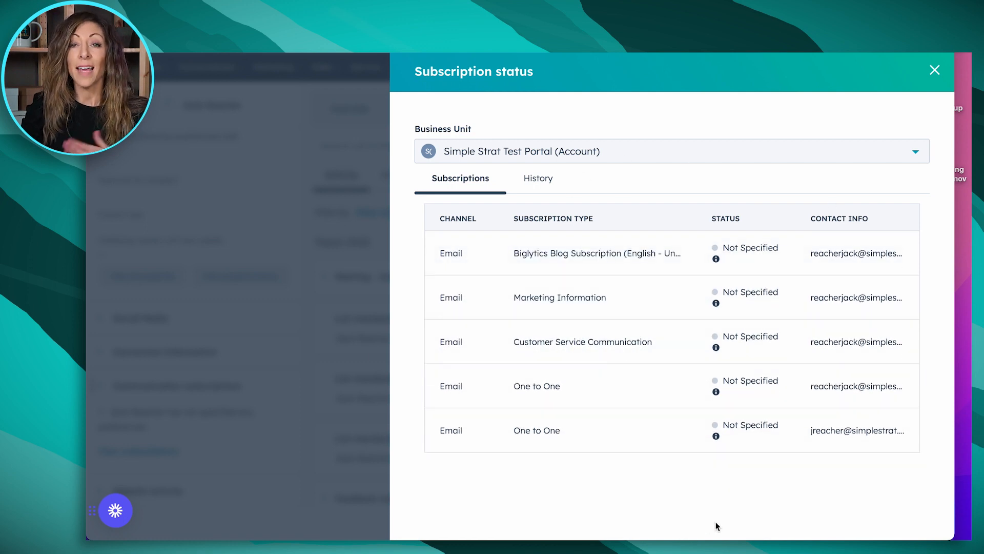
pyautogui.click(597, 253)
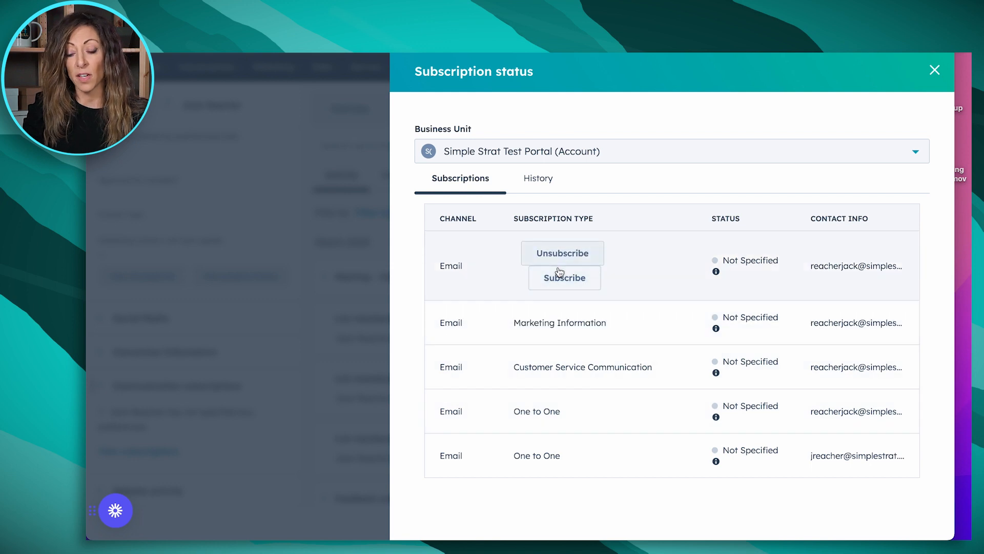
pyautogui.moveTo(568, 285)
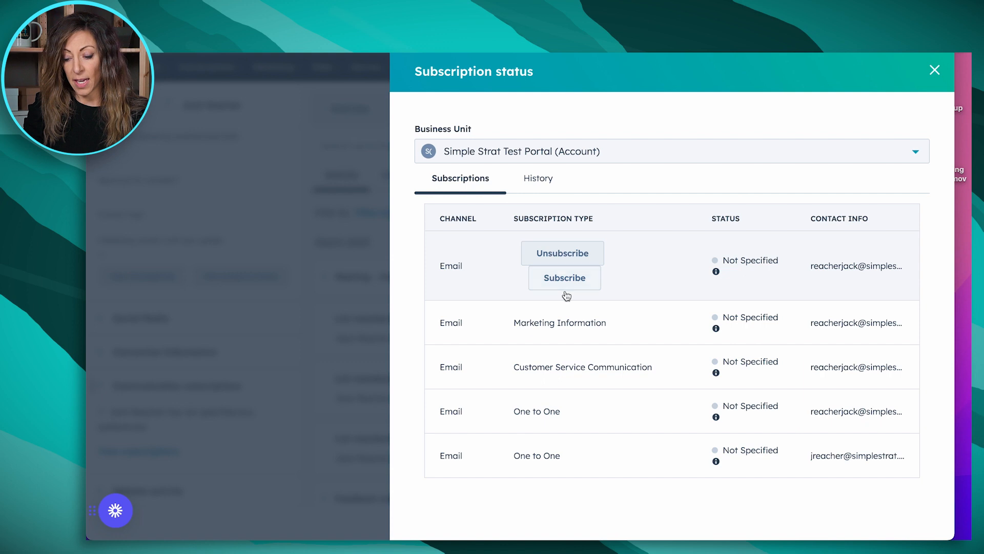
# Subscribe Jack to Marketing Information with 'Legitimate interest - client' and explanation 'Jack is a current client'
pyautogui.click(562, 278)
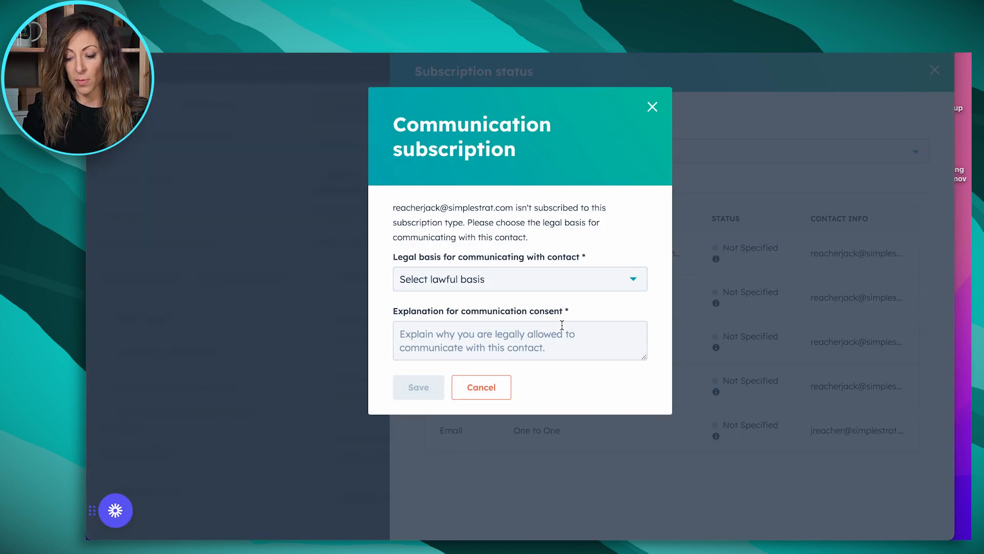
pyautogui.moveTo(576, 280)
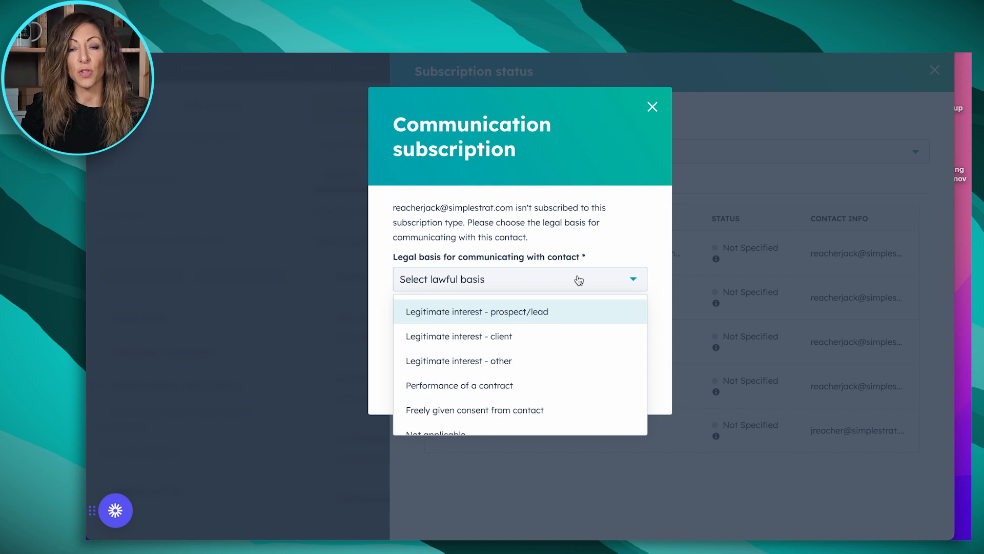
pyautogui.moveTo(467, 340)
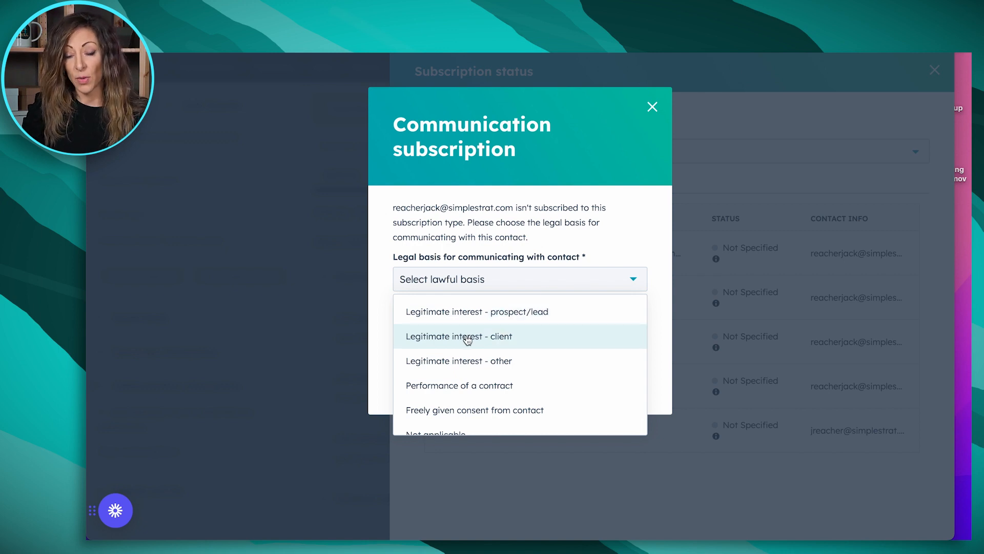
pyautogui.click(459, 337)
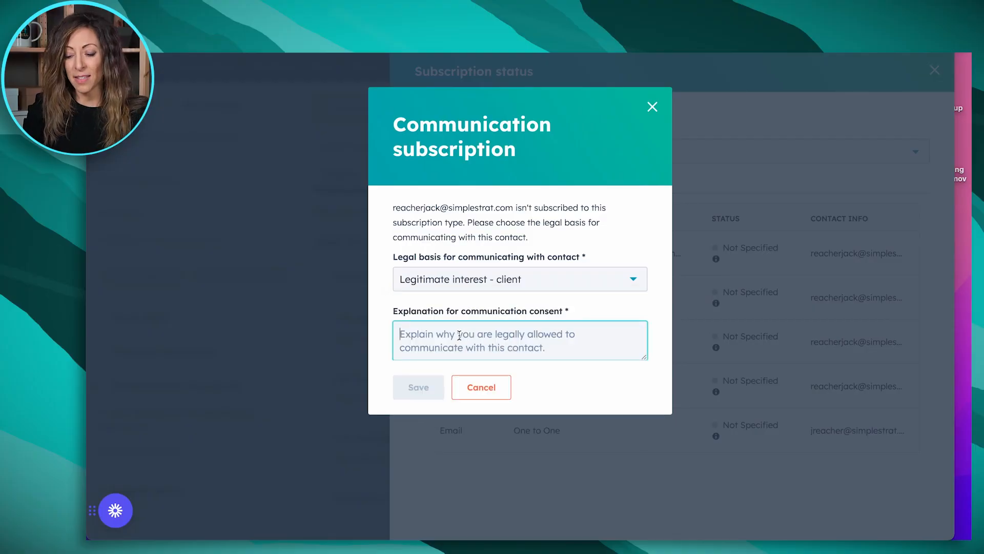
pyautogui.write('Jac')
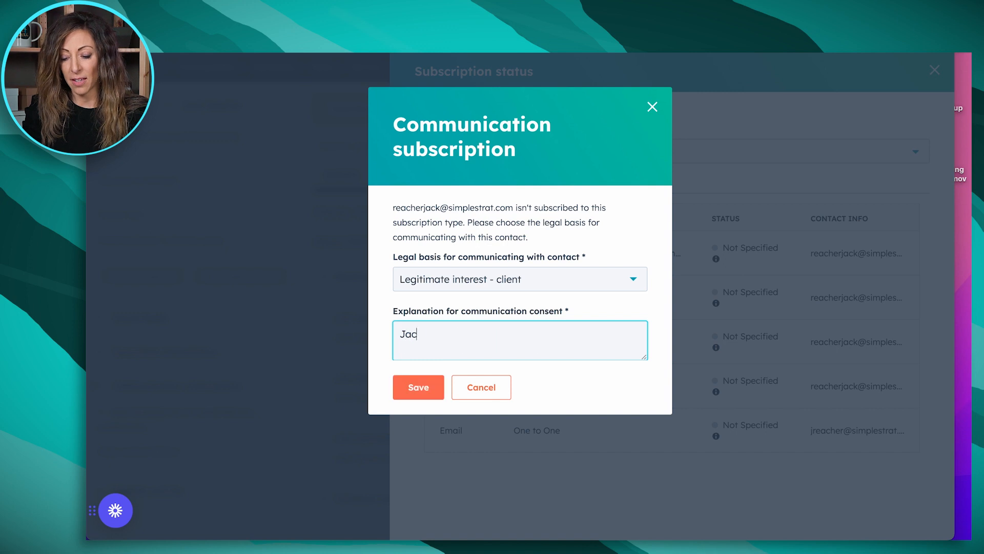
pyautogui.write('k is a c')
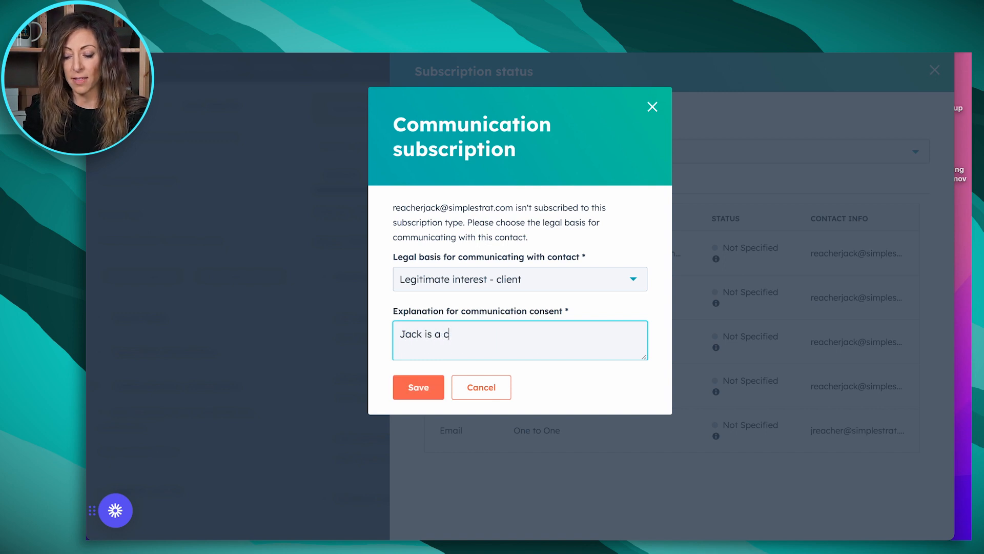
pyautogui.click(418, 387)
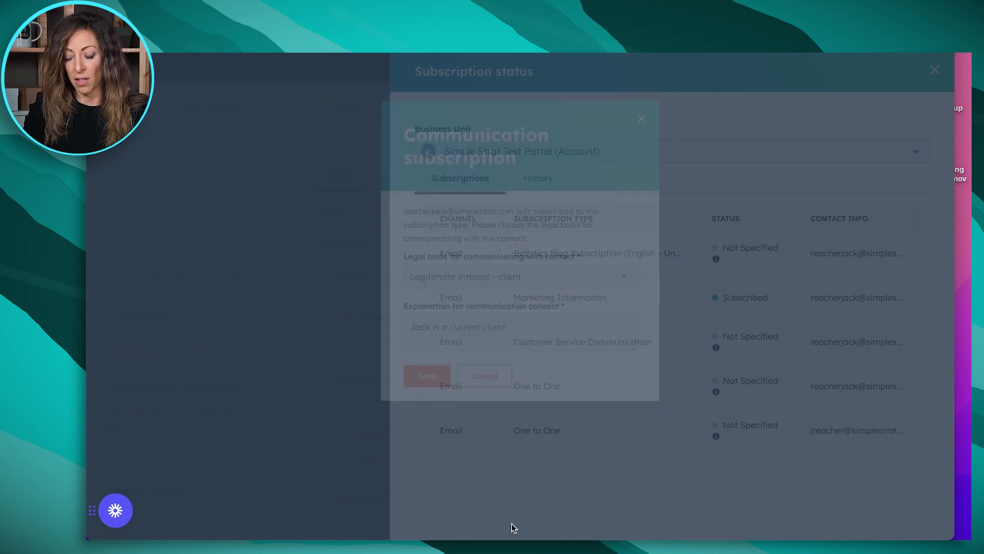
# Look at the legal basis choices for another subscription, then leave it unsubscribed
pyautogui.click(484, 376)
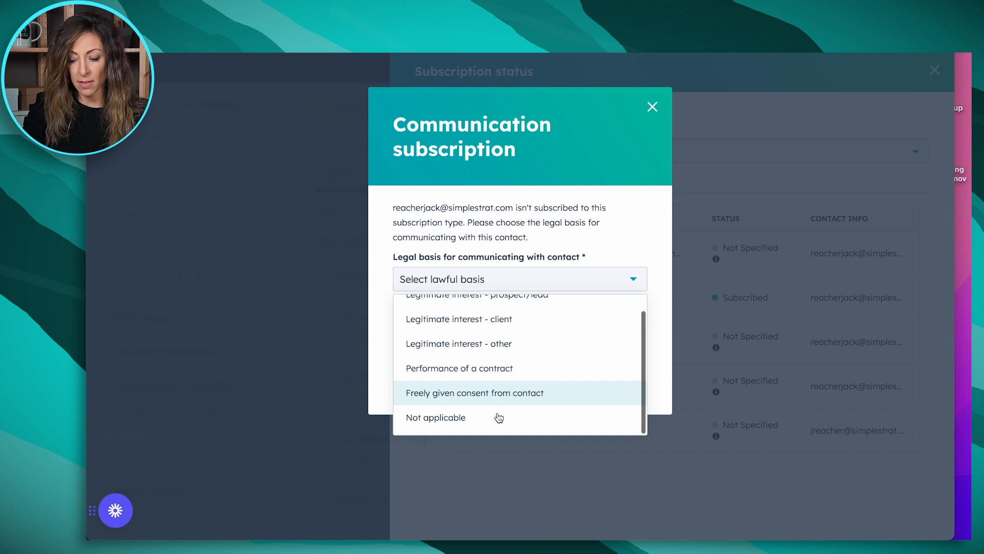
pyautogui.moveTo(487, 343)
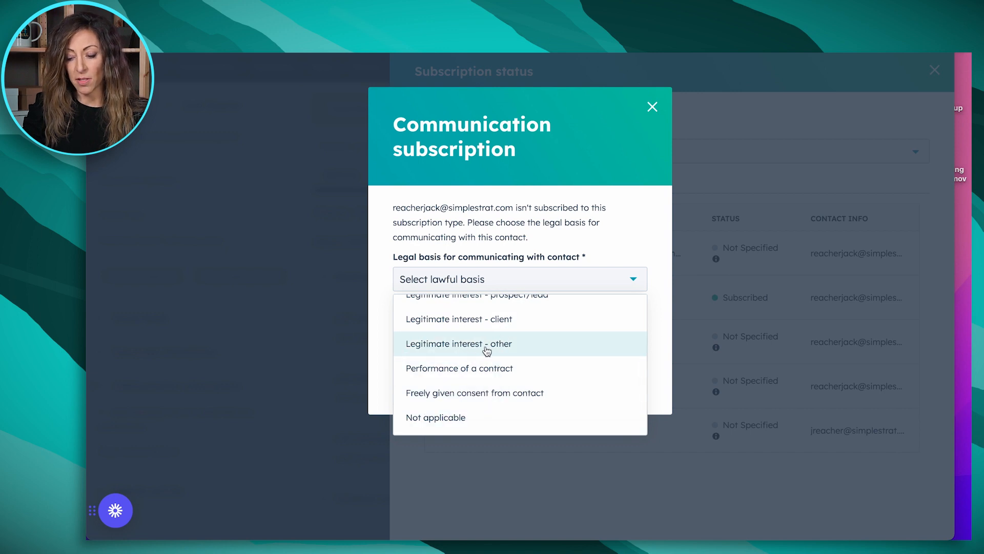
pyautogui.click(652, 106)
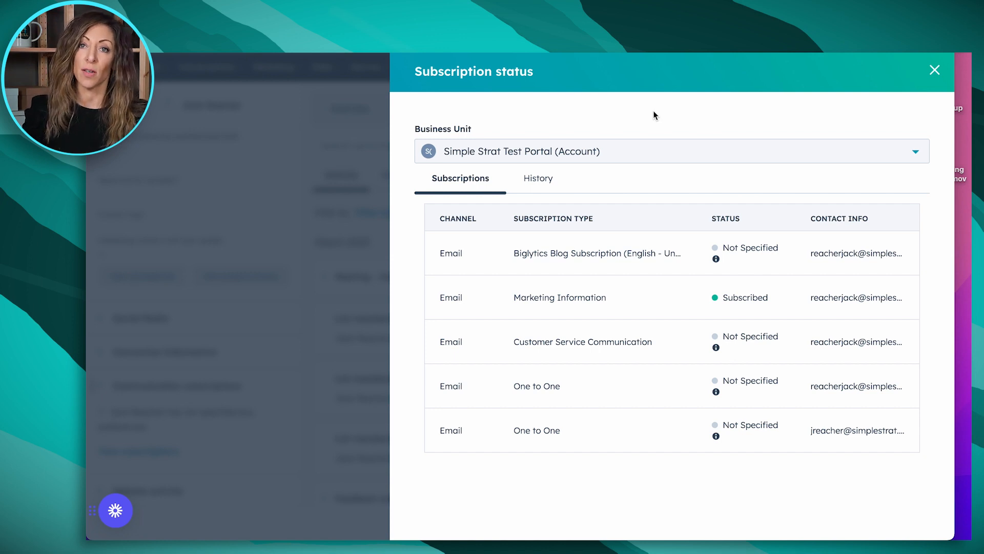
pyautogui.moveTo(685, 125)
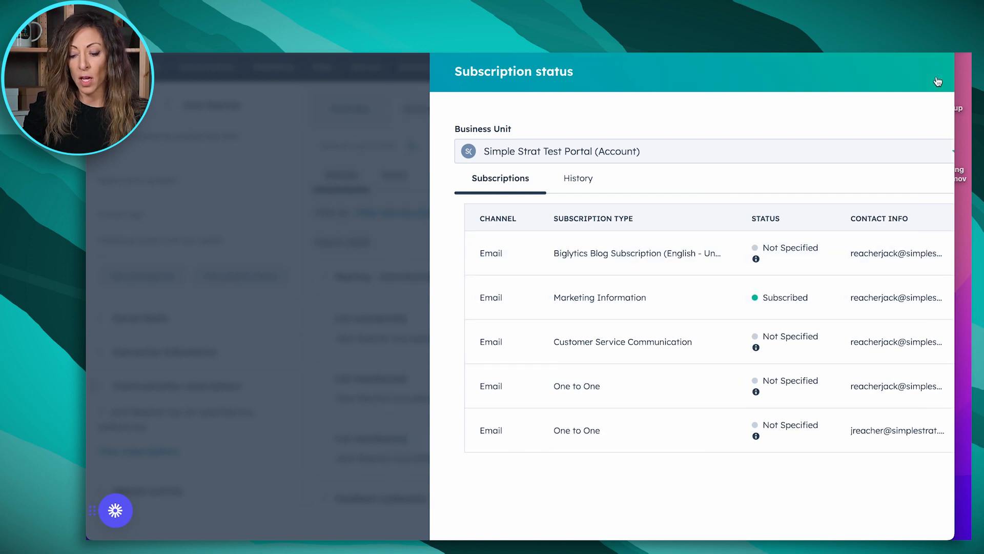
# Close Jack's subscription status and return to the Subscription Types settings
pyautogui.click(938, 82)
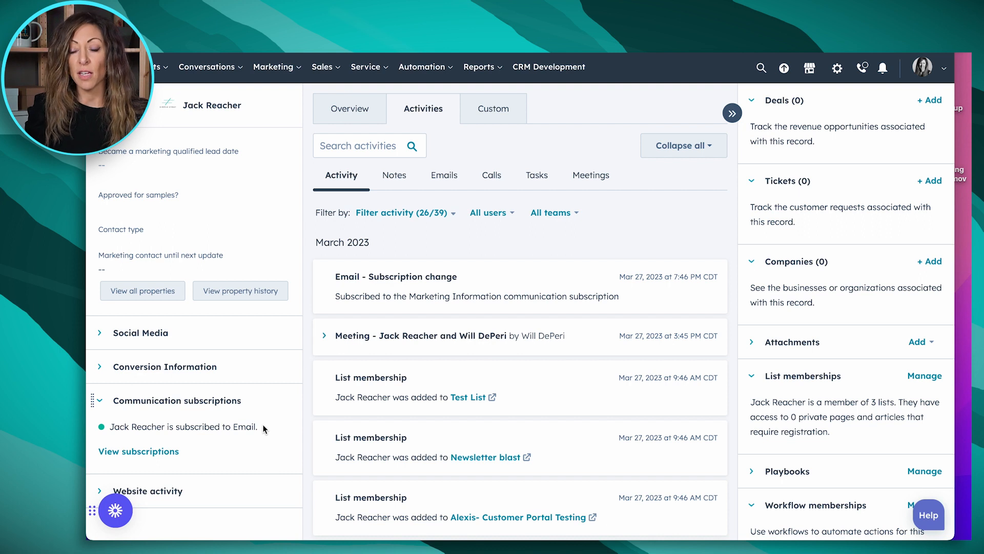
pyautogui.click(139, 452)
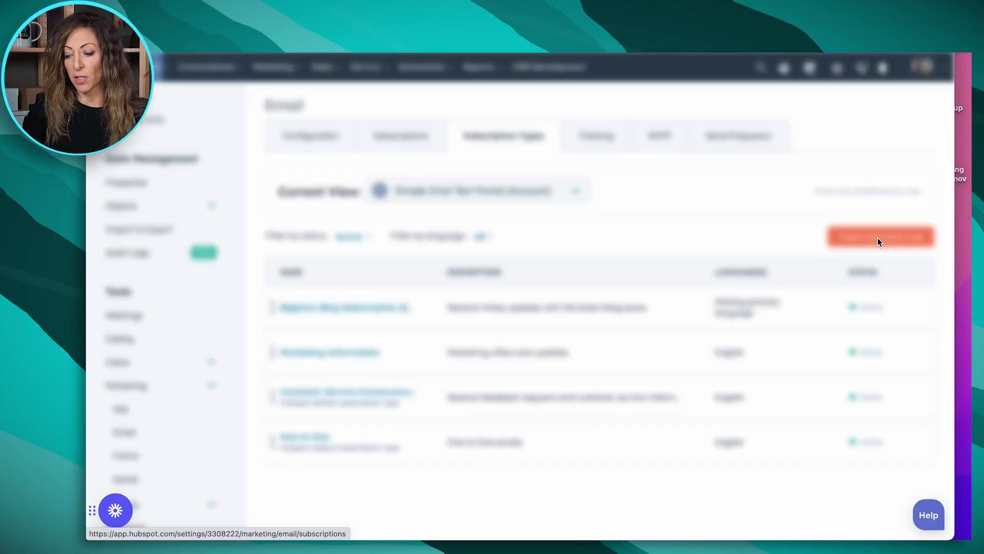
# Start a new subscription type and abandon it without saving
pyautogui.click(879, 236)
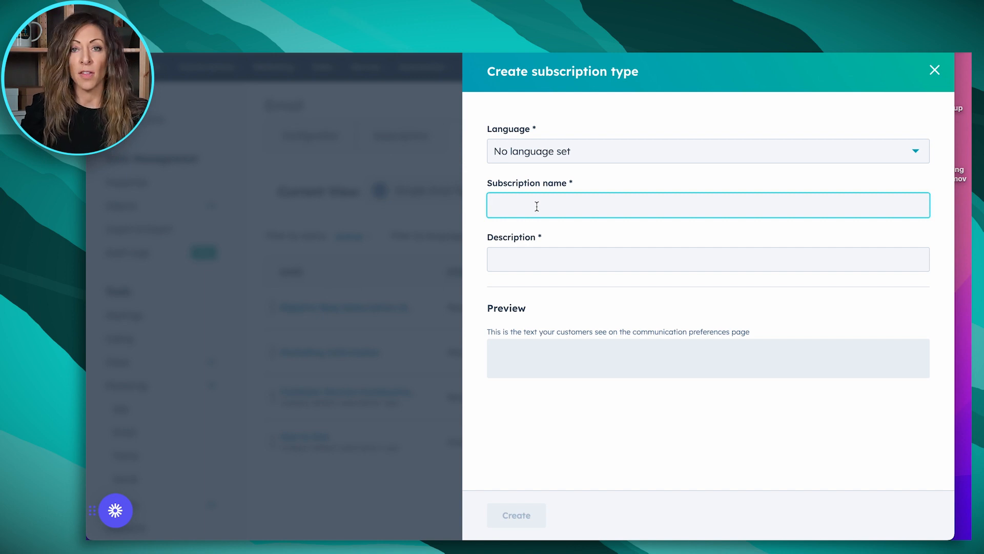
pyautogui.click(936, 70)
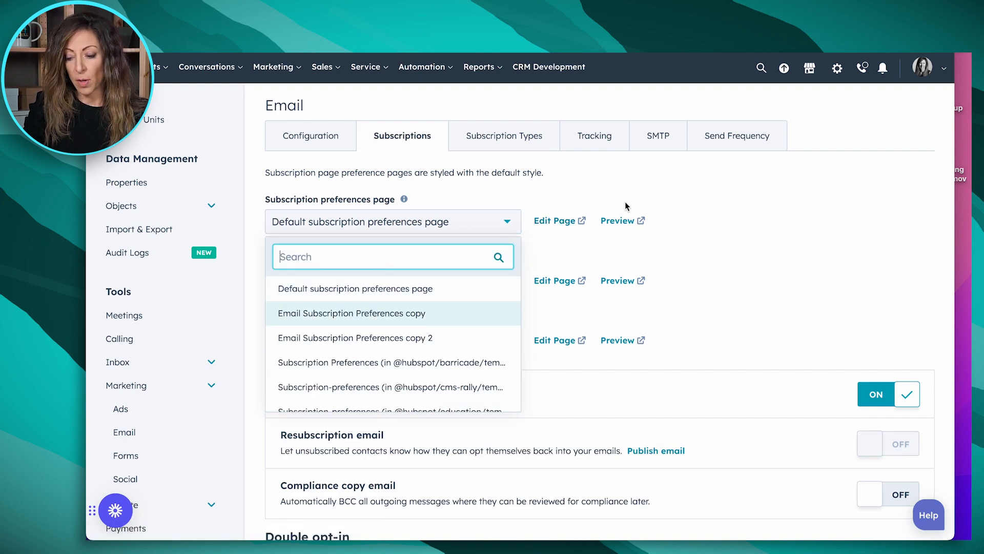
# Preview the customer-facing Email Subscription Preferences page listing the four types
pyautogui.click(618, 220)
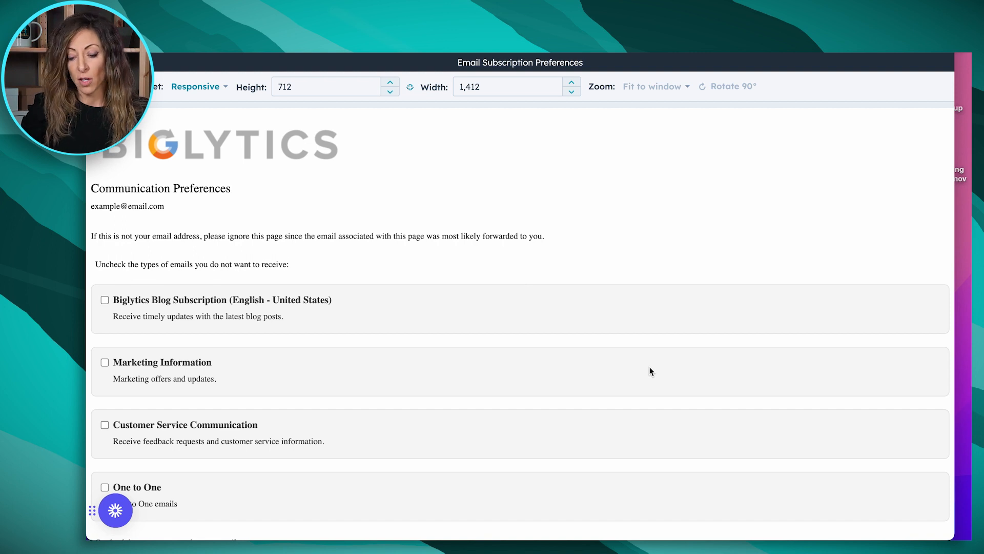
pyautogui.scroll(-3)
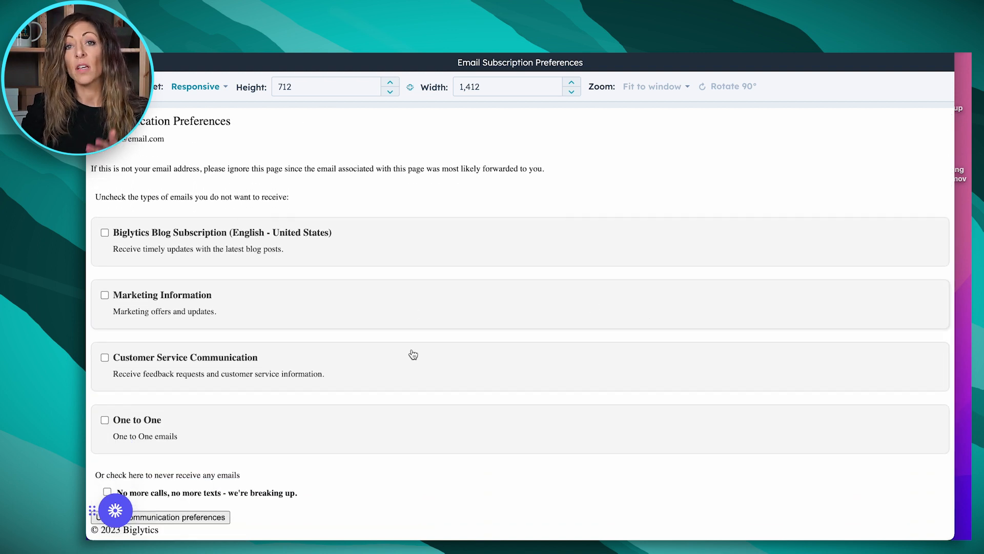
pyautogui.moveTo(197, 332)
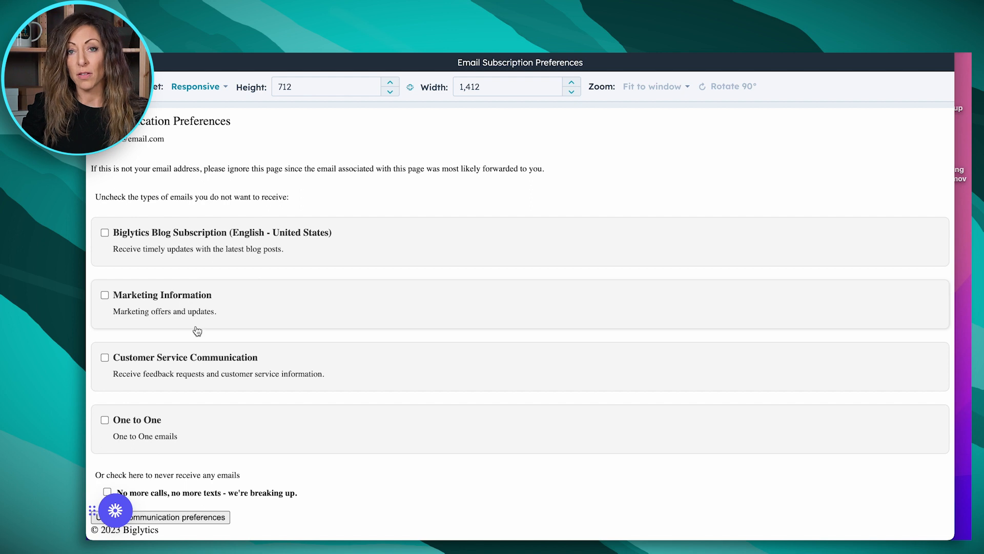
pyautogui.moveTo(249, 329)
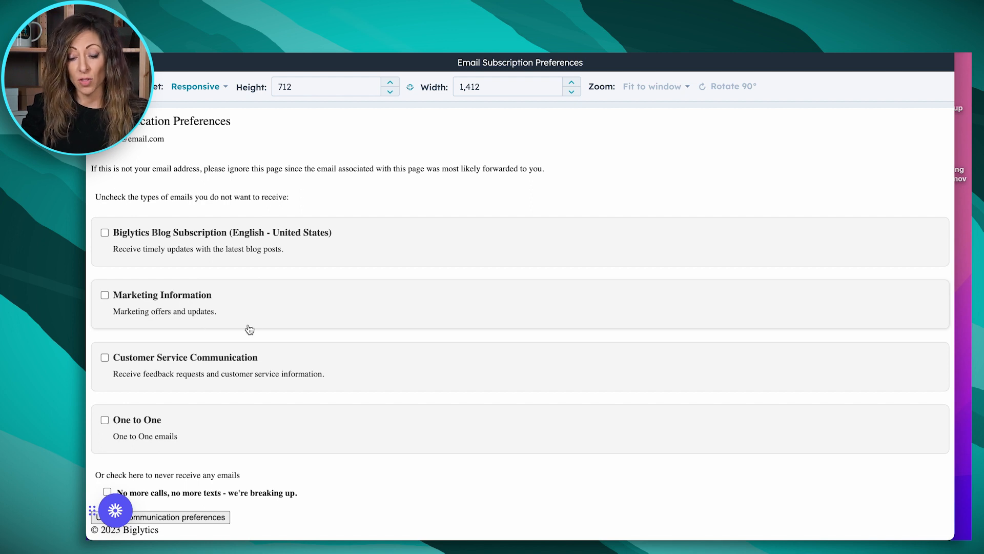
pyautogui.moveTo(188, 496)
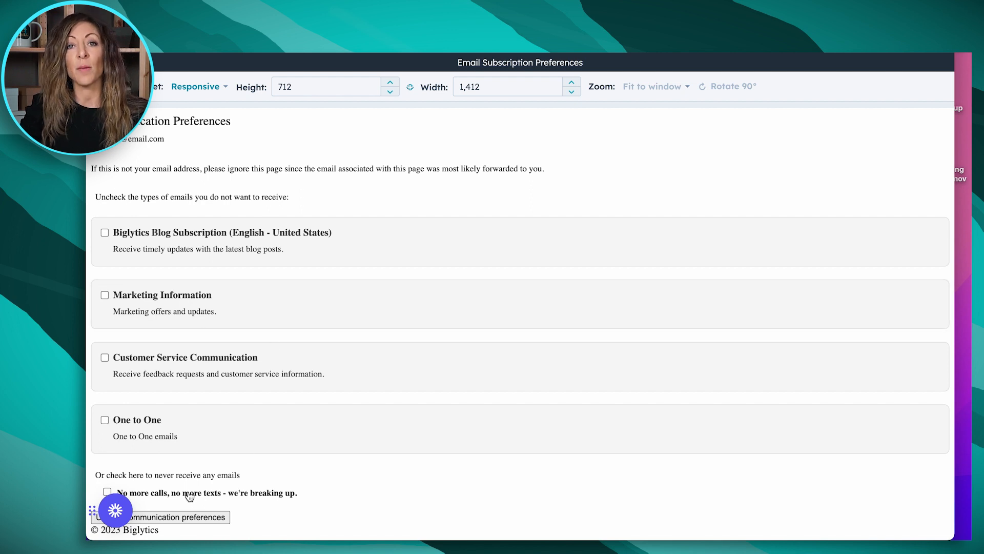